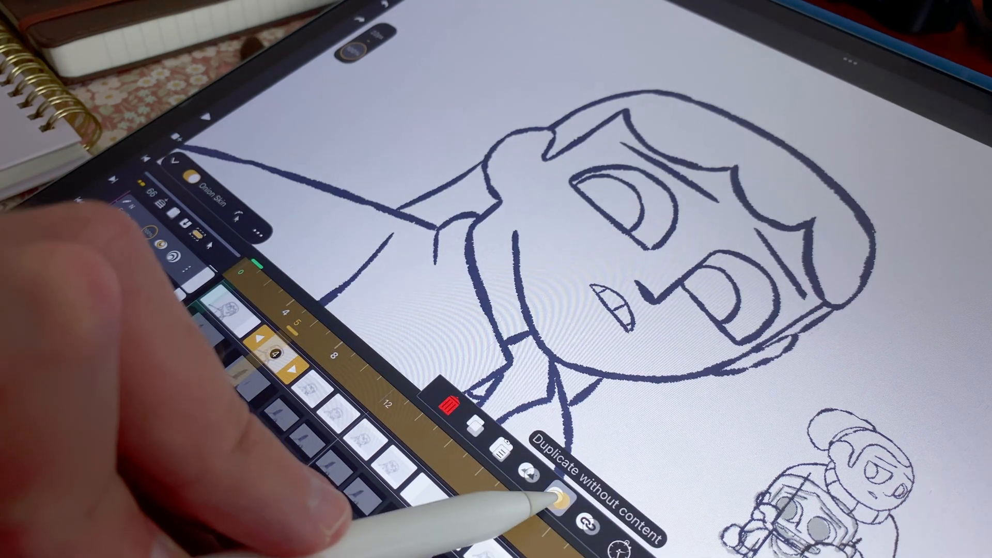
Duplicate the selected frame without its content to get a new empty frame.
left_click(559, 490)
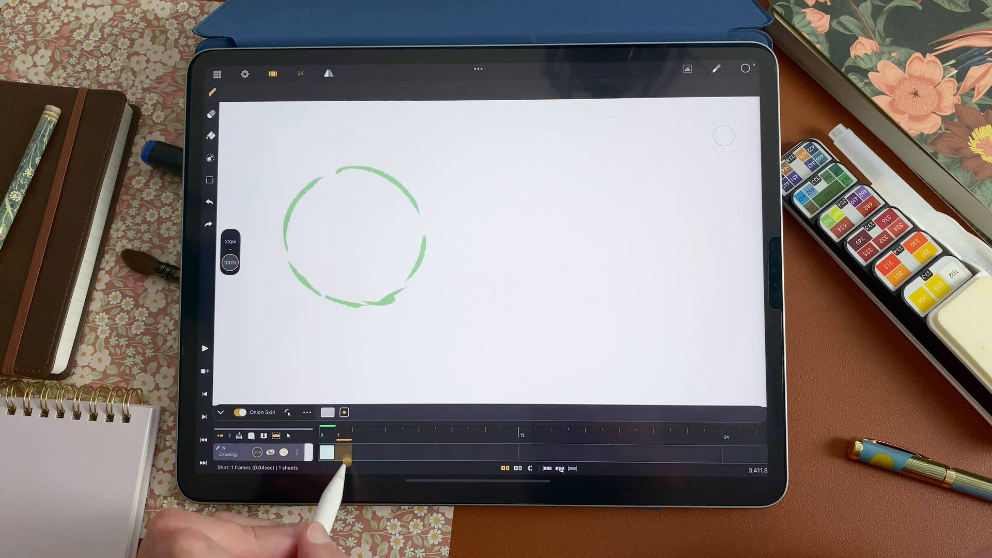
Add a frame after the first circle and enable Out of Pegs editing on it.
left_click(342, 452)
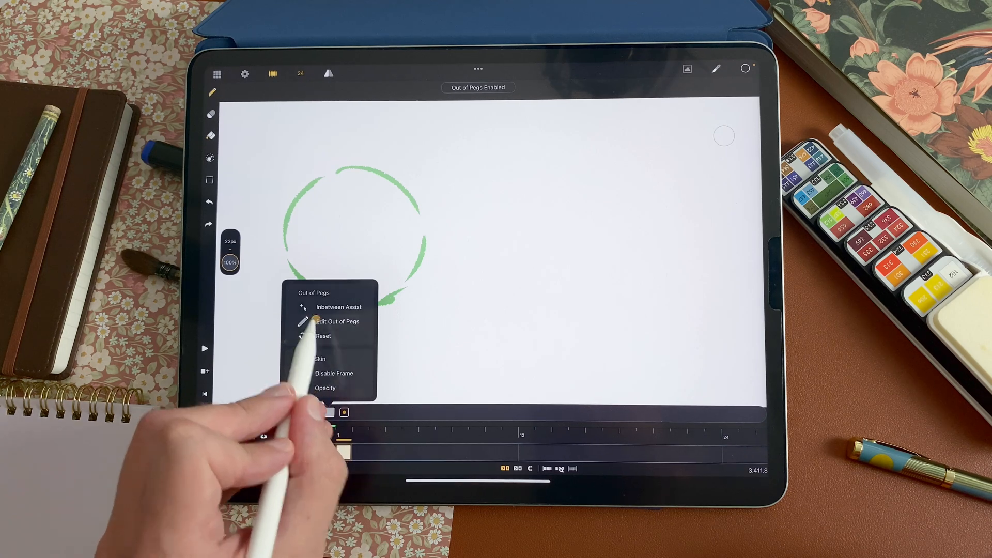
left_click(337, 322)
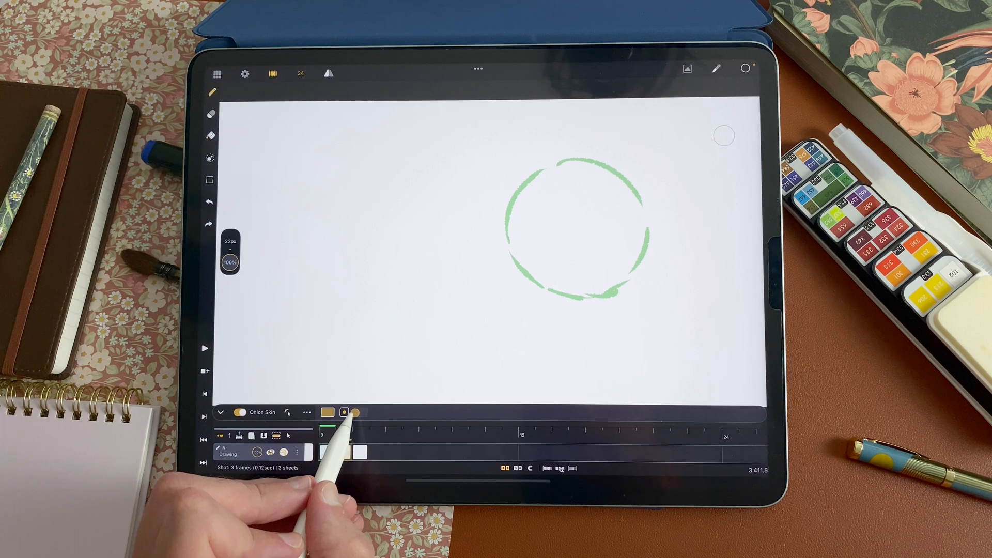
Show the next frame in the onion skin so both key circles appear left and right.
left_click(360, 412)
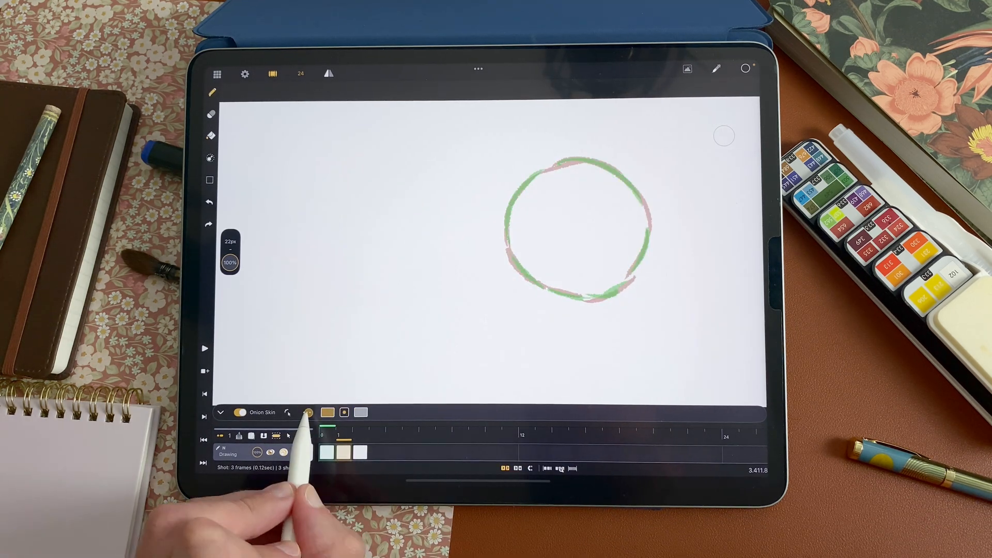
left_click(306, 413)
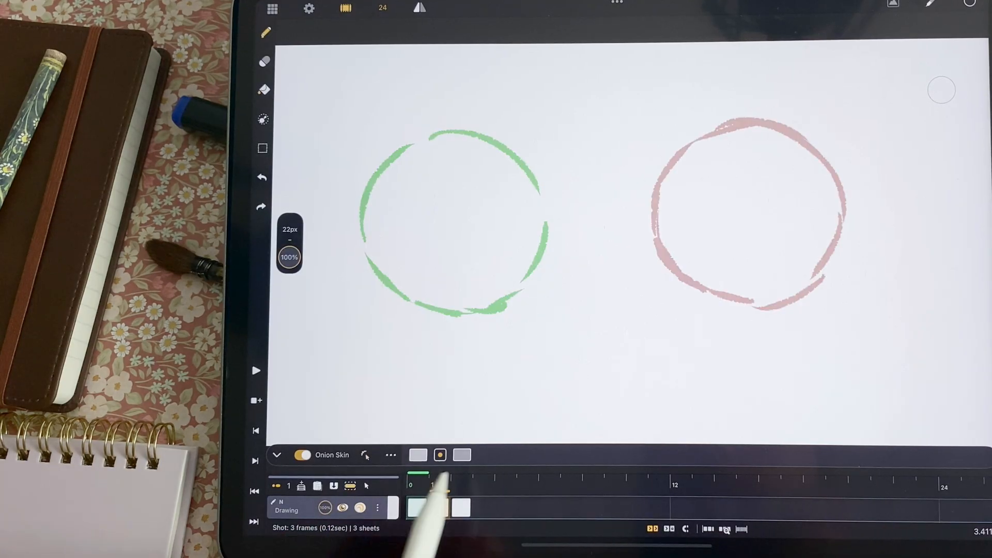
Select the middle sheet and bring up its frame options for In-Between Assist.
left_click(462, 507)
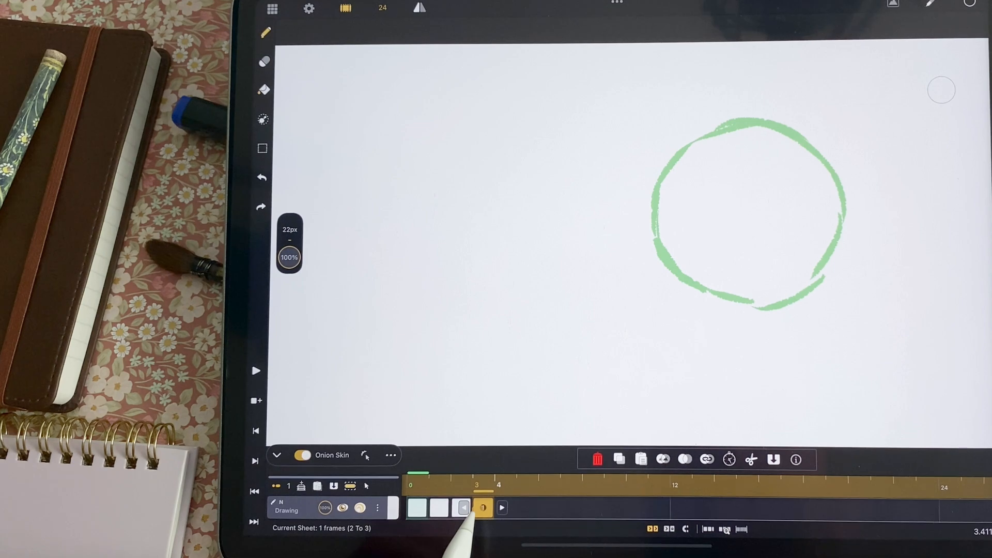
left_click(501, 506)
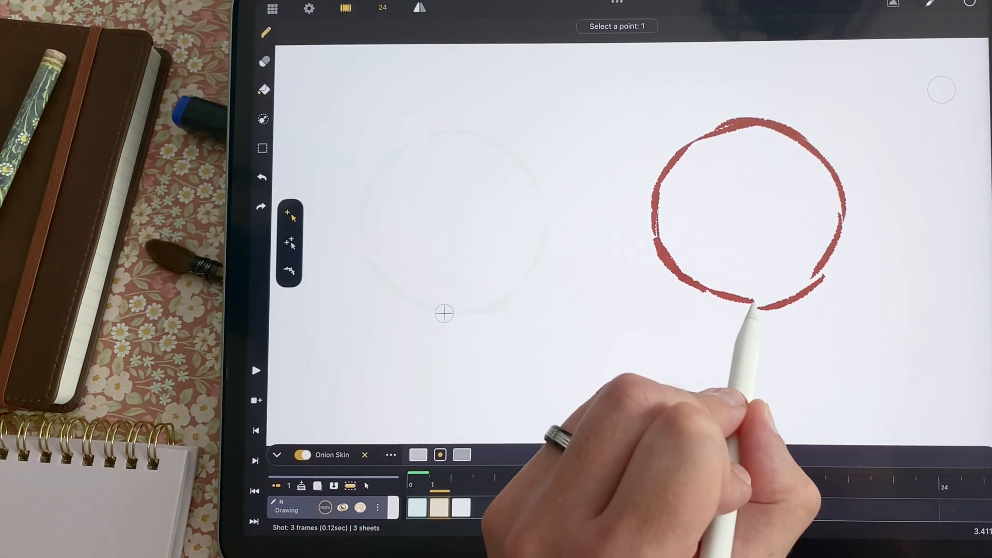
Mark the first matching point on the circle in In-Between Assist mode.
left_click(753, 306)
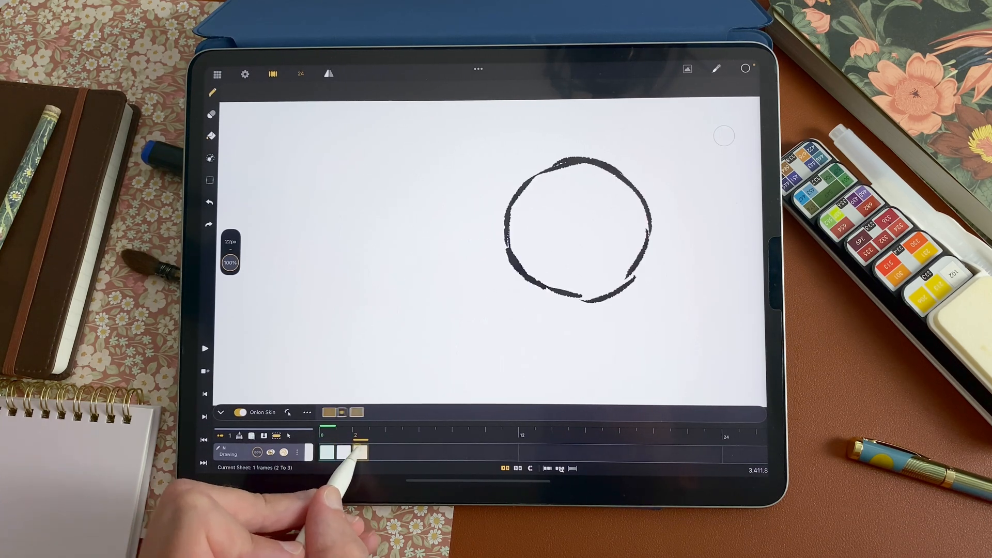
Reset all out-of-pegs offsets from the onion skin options.
left_click(307, 412)
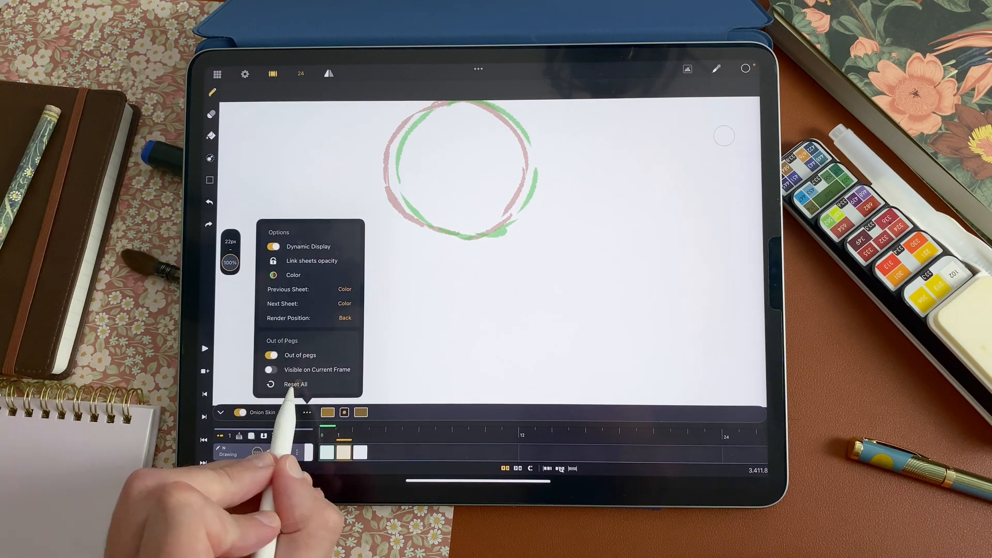
left_click(296, 385)
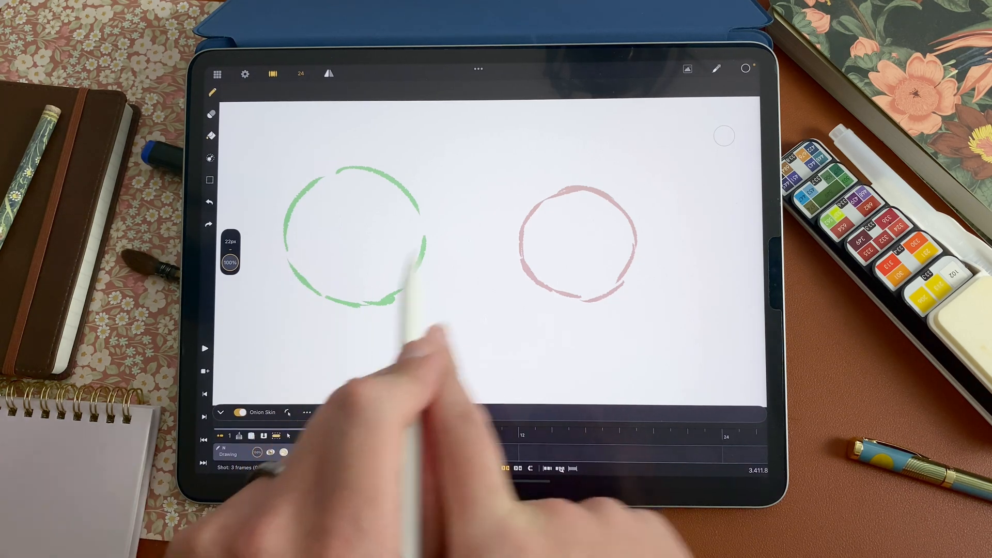
Place an assist point on the circle, then reach the Flip section of Settings.
left_click(289, 412)
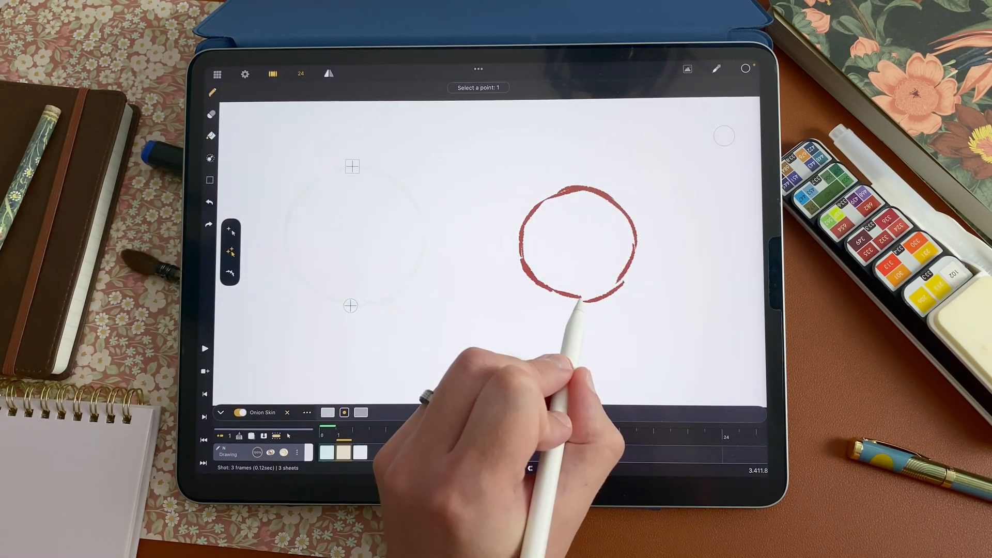
left_click(581, 297)
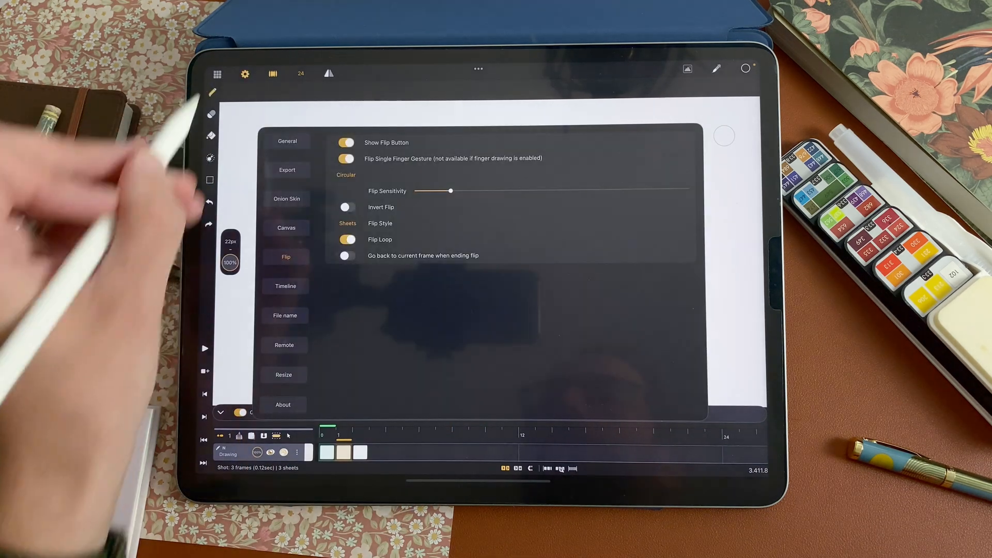
Close settings, select the second frame in the circle shot and enter In-Between Assist mode.
left_click(285, 286)
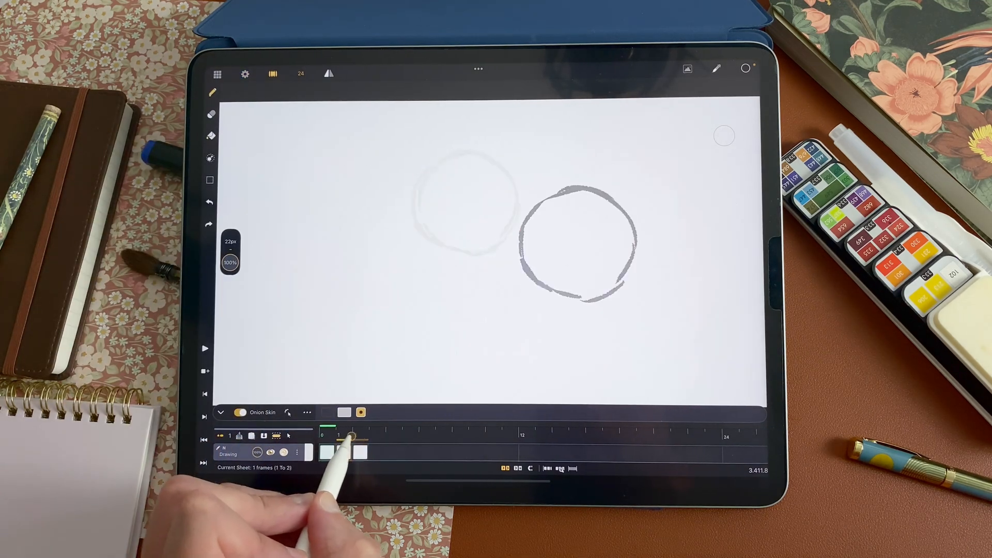
left_click(329, 436)
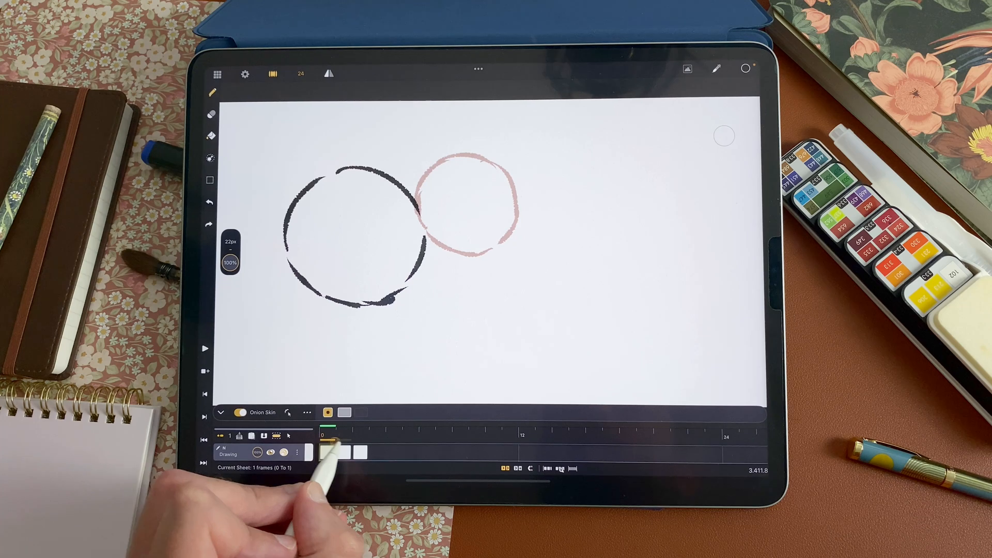
left_click(245, 74)
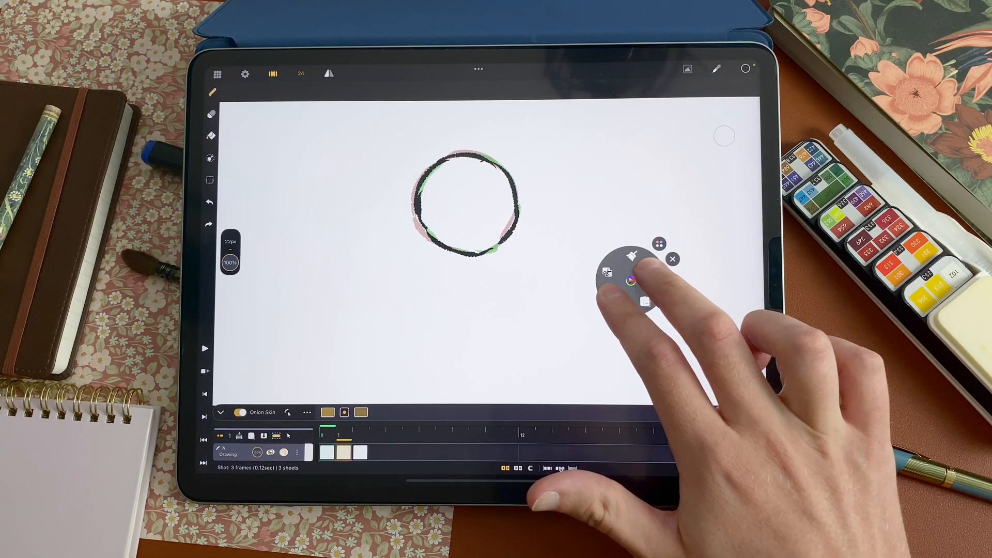
left_click(307, 412)
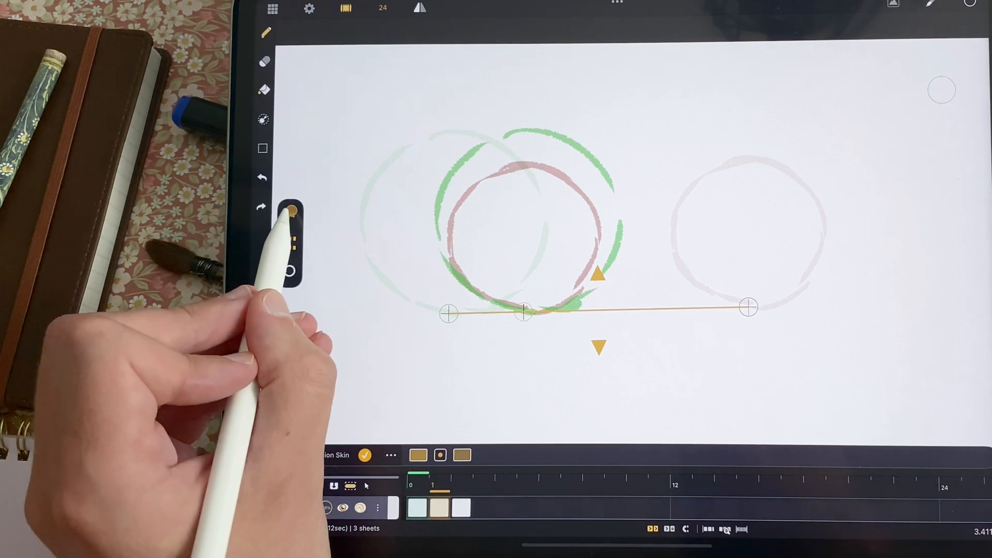
Set a pivot point to position the middle circle between the two key circles.
left_click(293, 210)
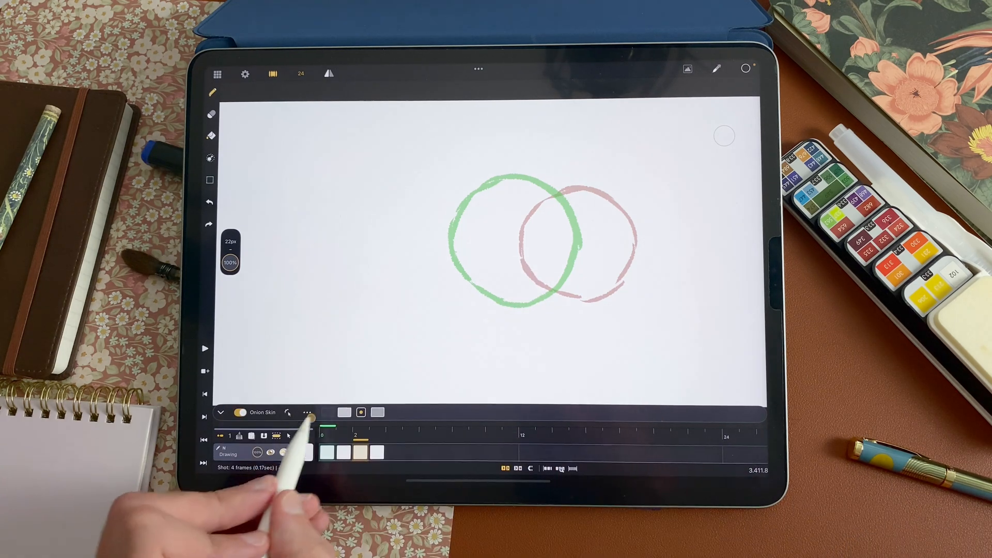
Bring up the third frame's drawing options to delete its content.
left_click(327, 412)
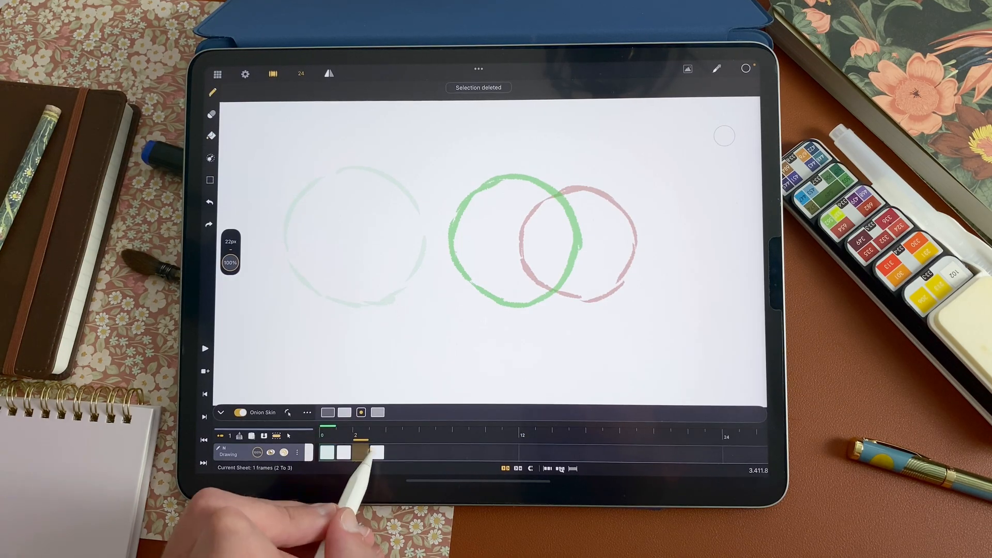
Begin an In-Between Assist on the third frame, arming the add-point tool for the previous drawing.
left_click(360, 452)
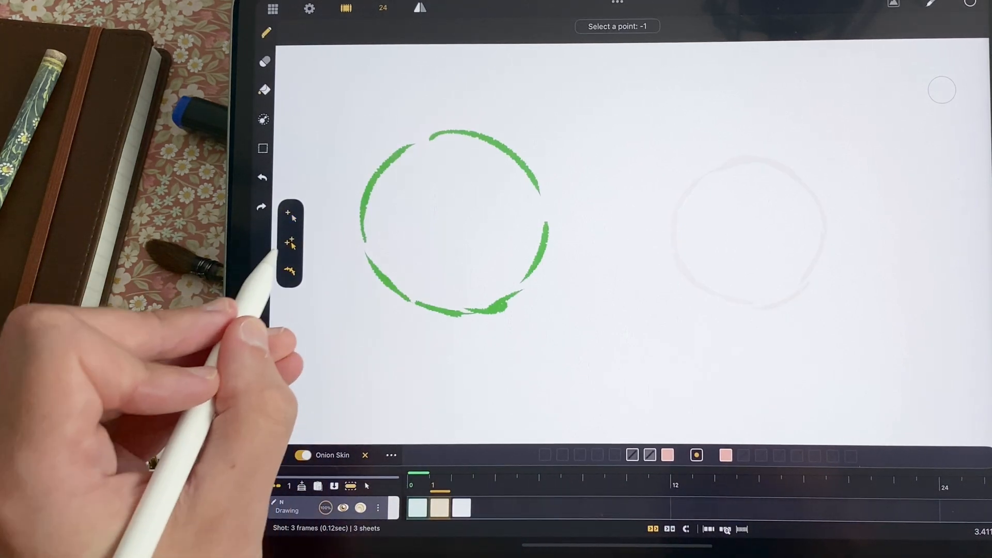
left_click(436, 314)
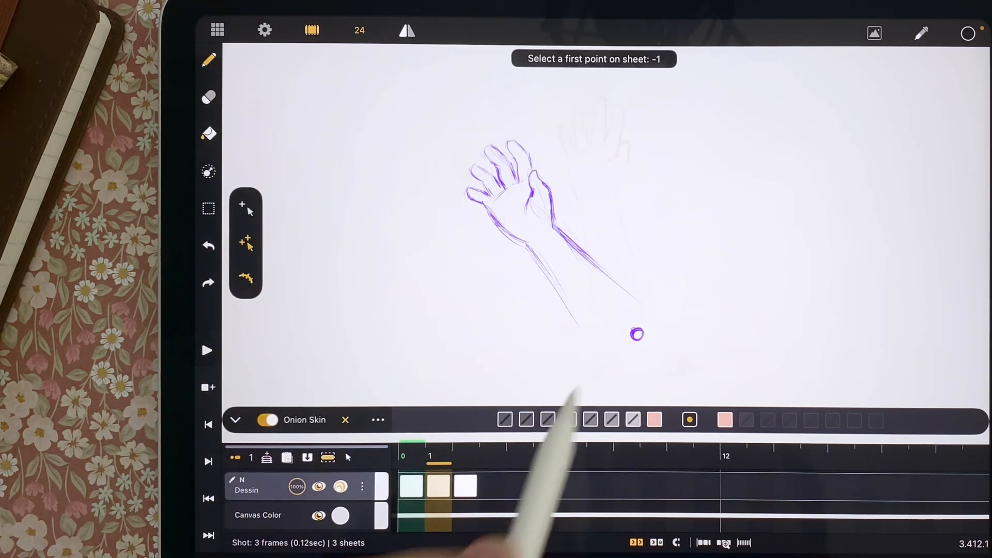
Match fingertip points on both hand keys and set the in-between at 0.46 along an arced path.
left_click(638, 334)
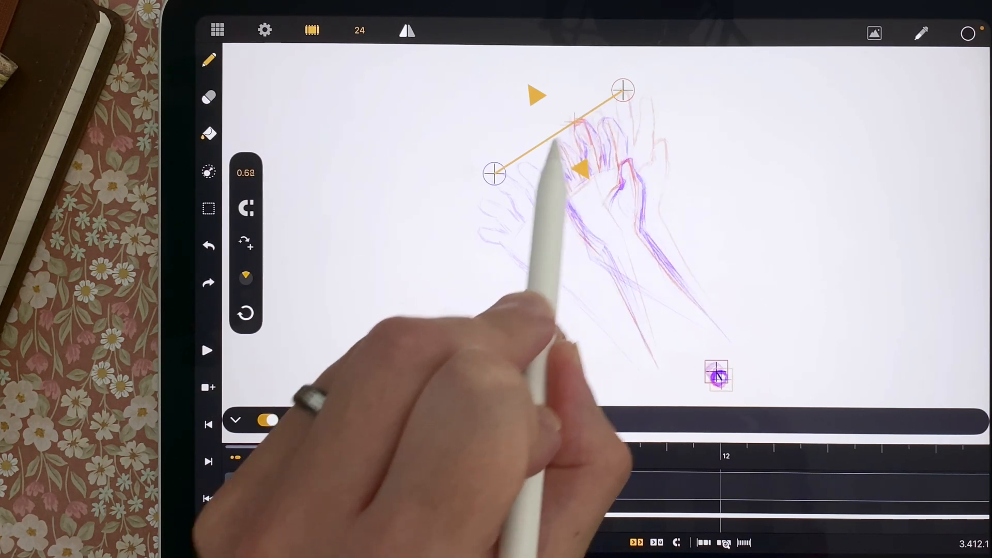
left_click(235, 419)
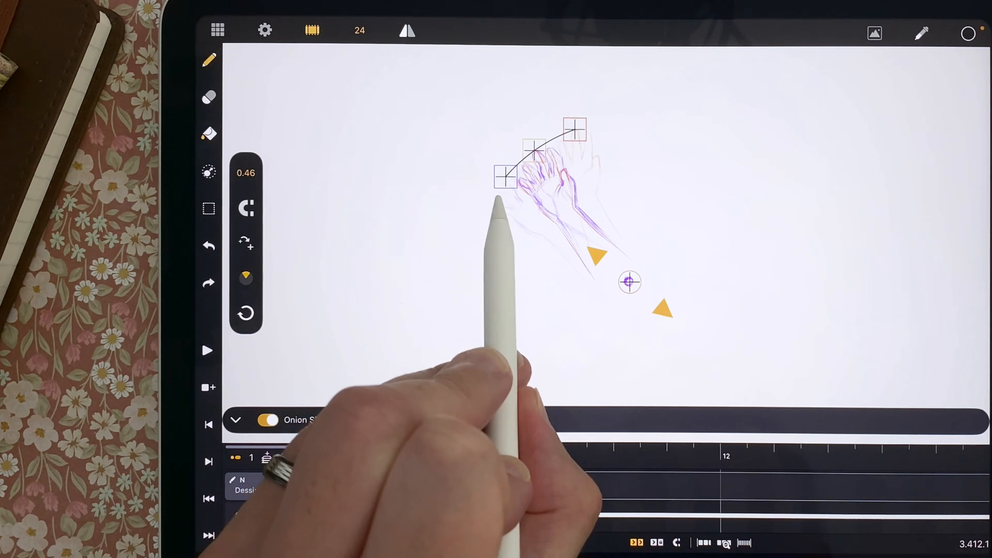
mouse_move(507, 286)
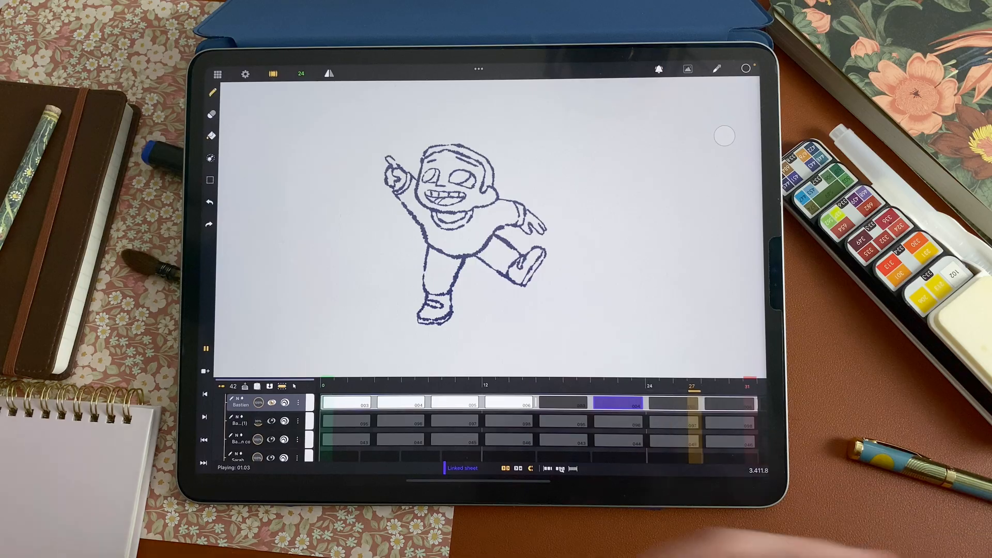
Halt the Bastien cycle on frame 1 and Reset All out-of-pegs offsets in Onion Skin options.
left_click(204, 348)
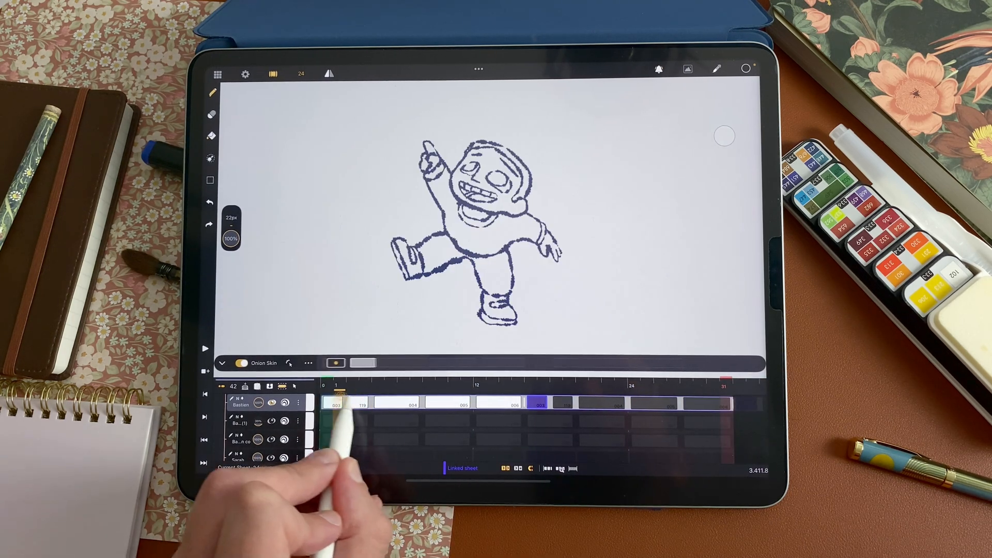
left_click(308, 363)
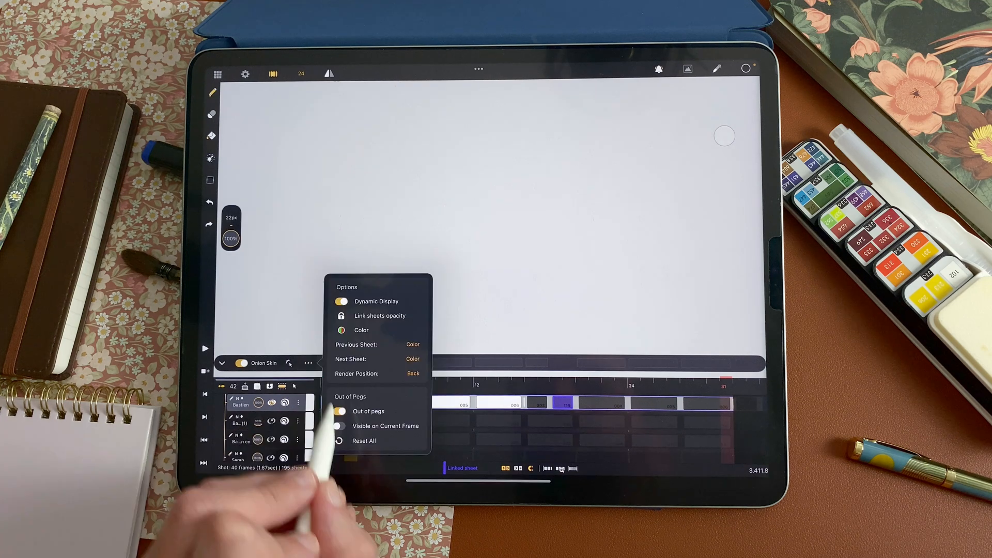
left_click(364, 441)
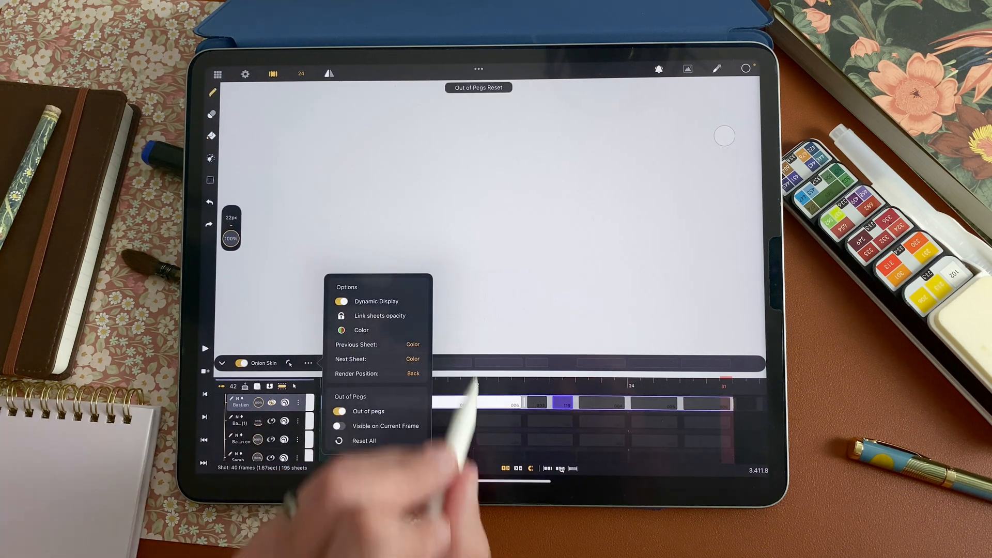